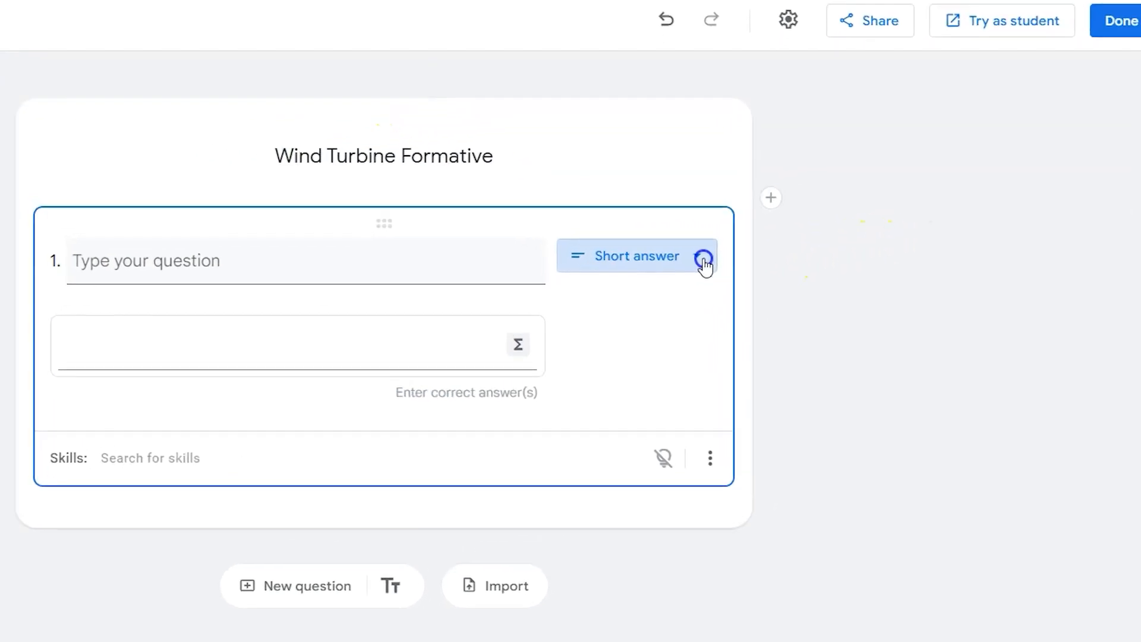
# Make question 1 a short-answer 'Wind turbines transform ________ energy into electrical energy.' accepting kinetic, KE, motion
pyautogui.click(633, 255)
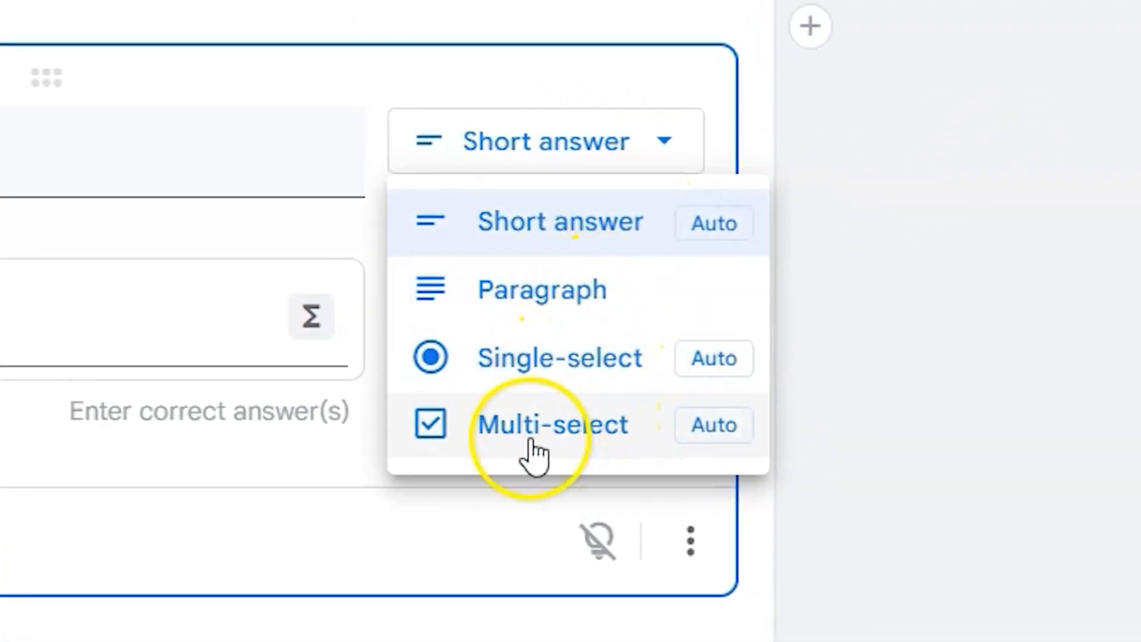
pyautogui.moveTo(560, 222)
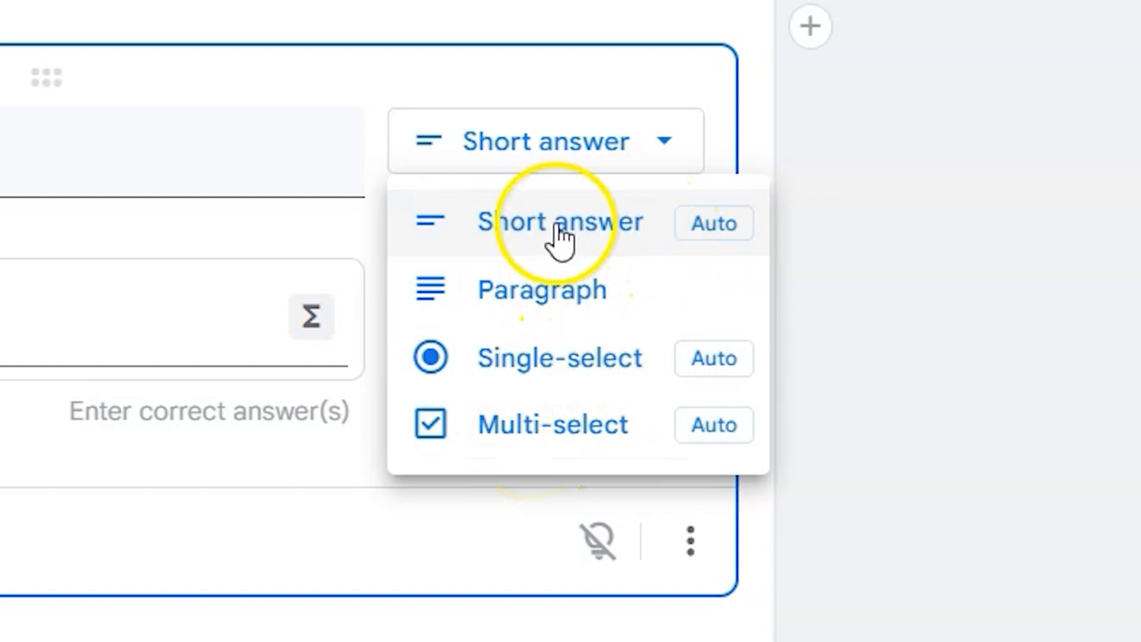
pyautogui.click(558, 221)
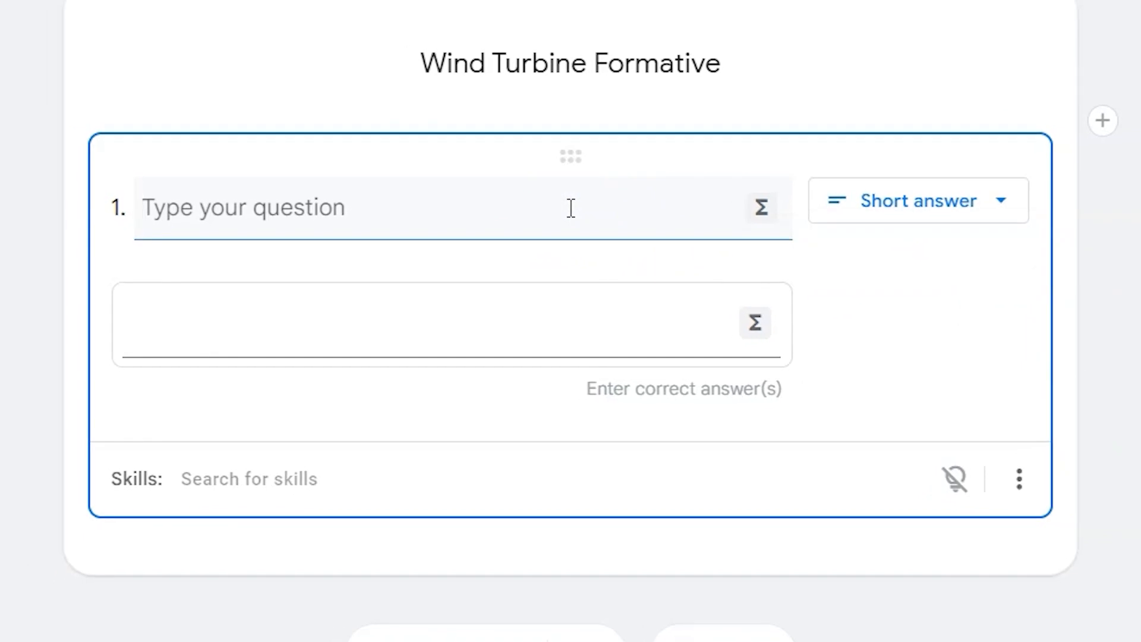
pyautogui.write('Wind turbines transform ________ energy int')
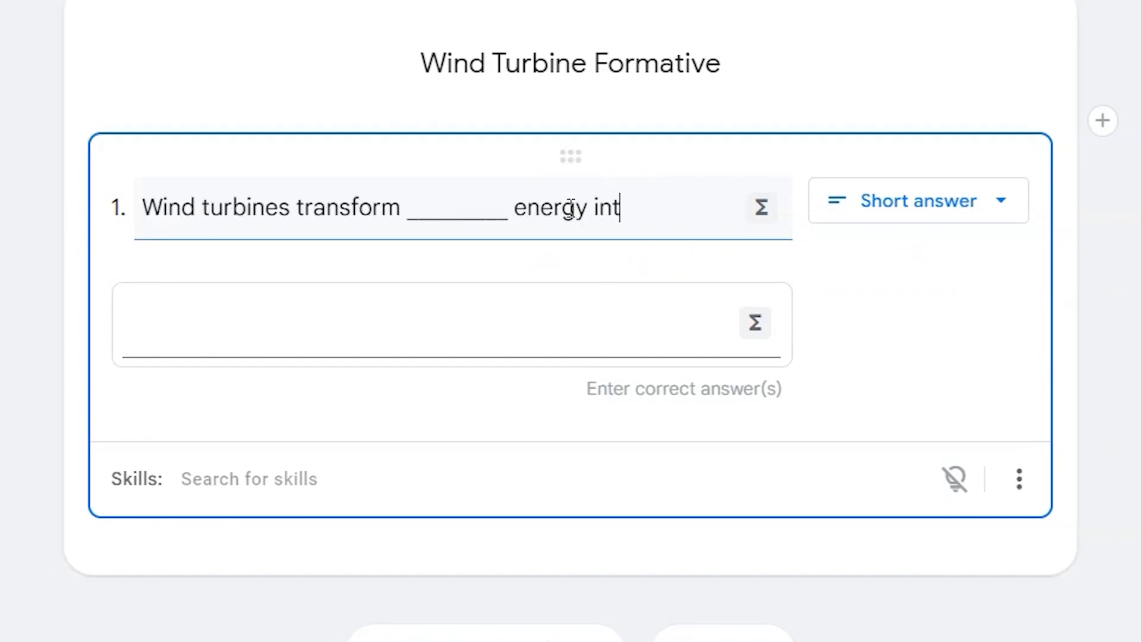
pyautogui.write('o electrical energy.')
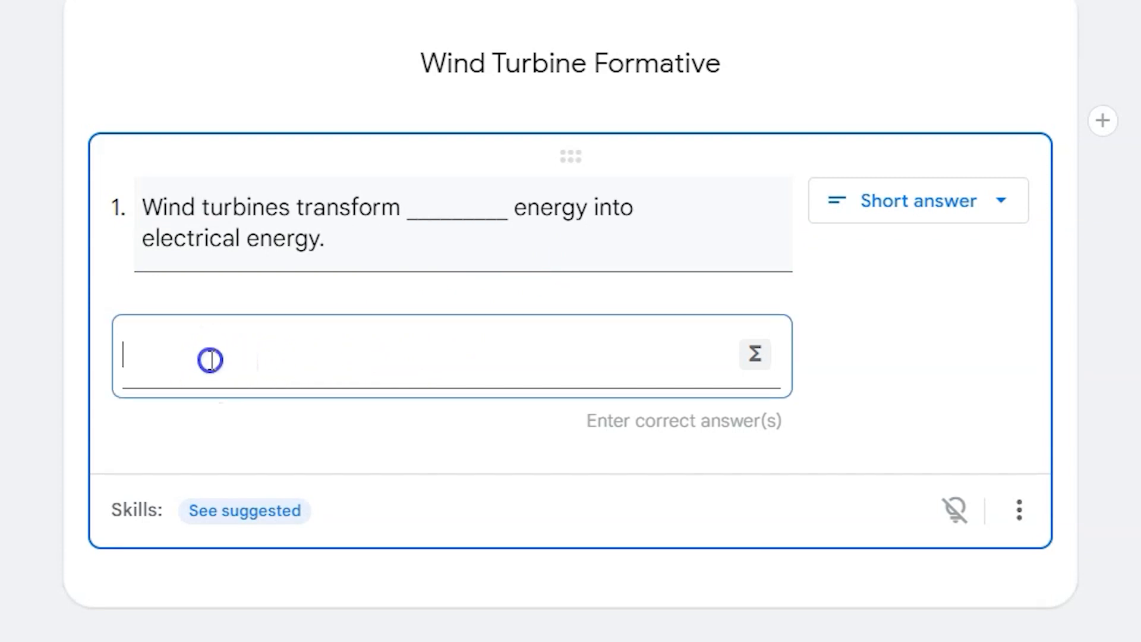
pyautogui.write('kinetic')
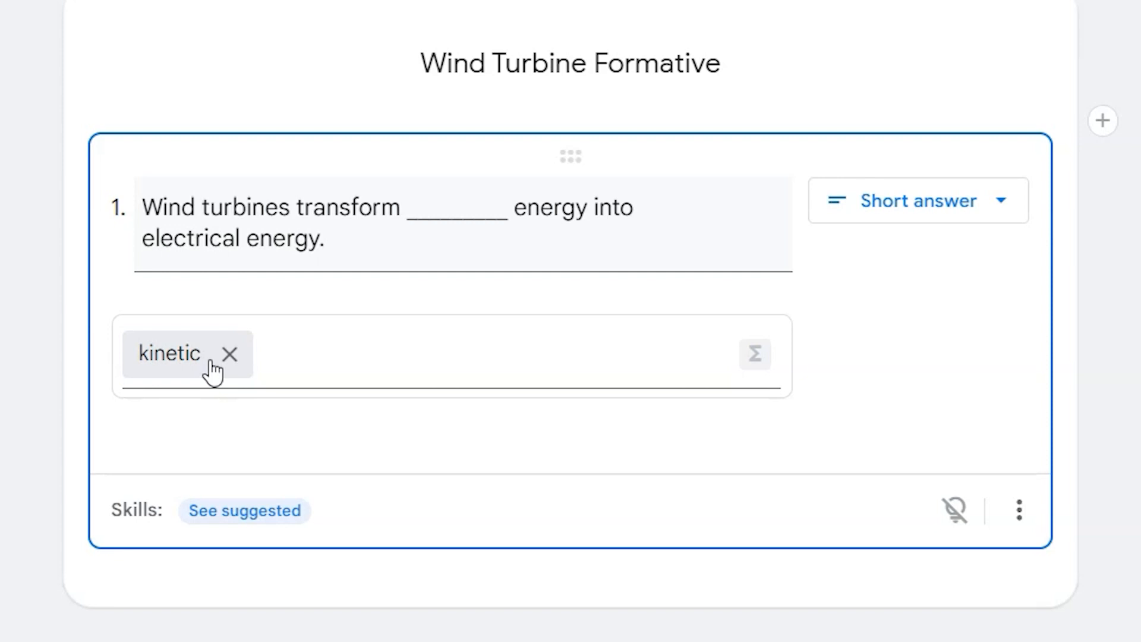
pyautogui.click(344, 354)
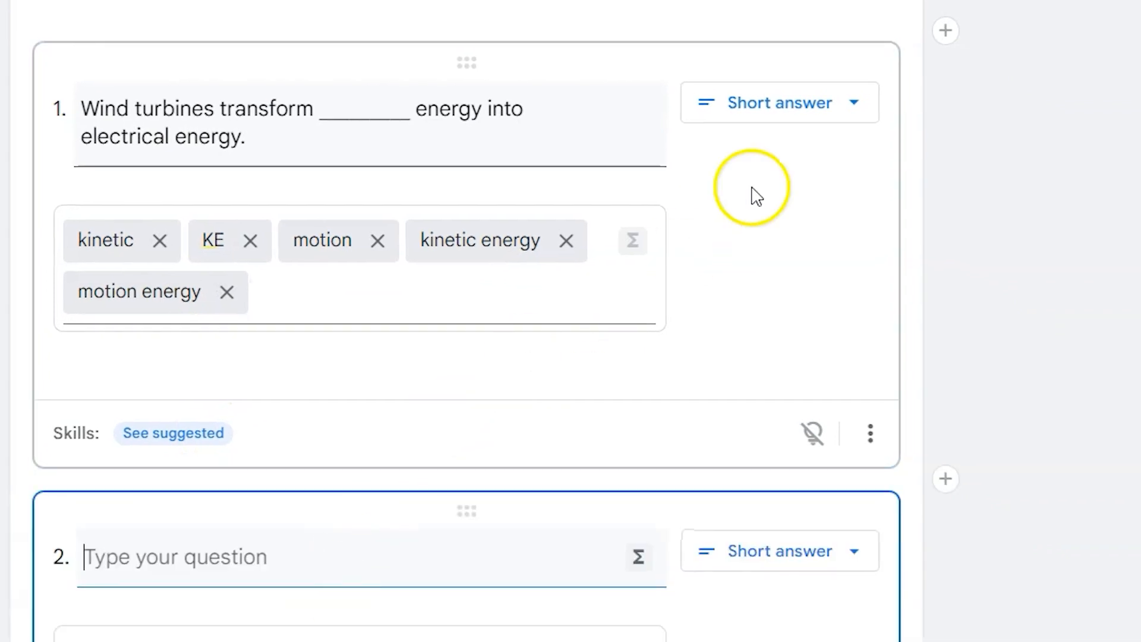
# Insert a paragraph question first: 'Describe the pros and cons of wind turbines.'
pyautogui.click(945, 30)
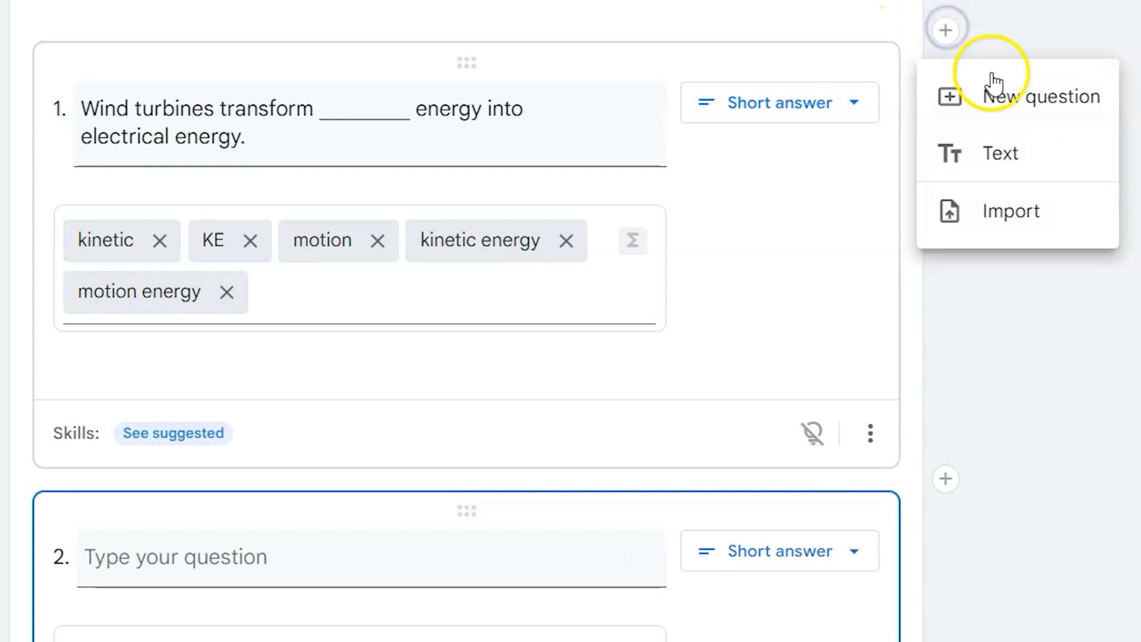
pyautogui.click(1022, 96)
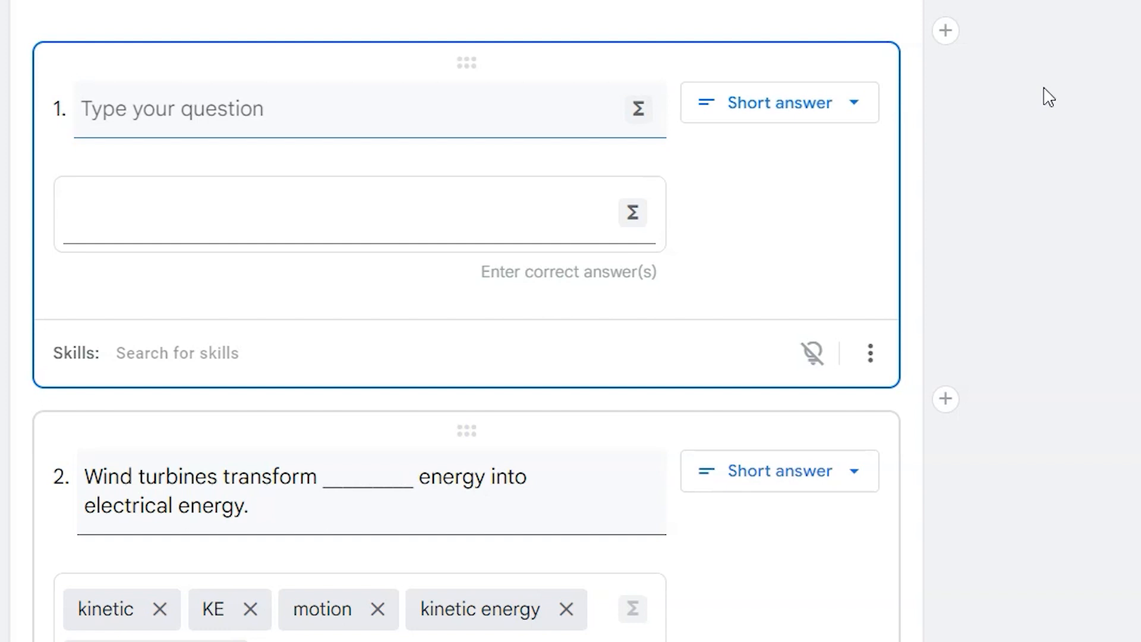
pyautogui.click(778, 102)
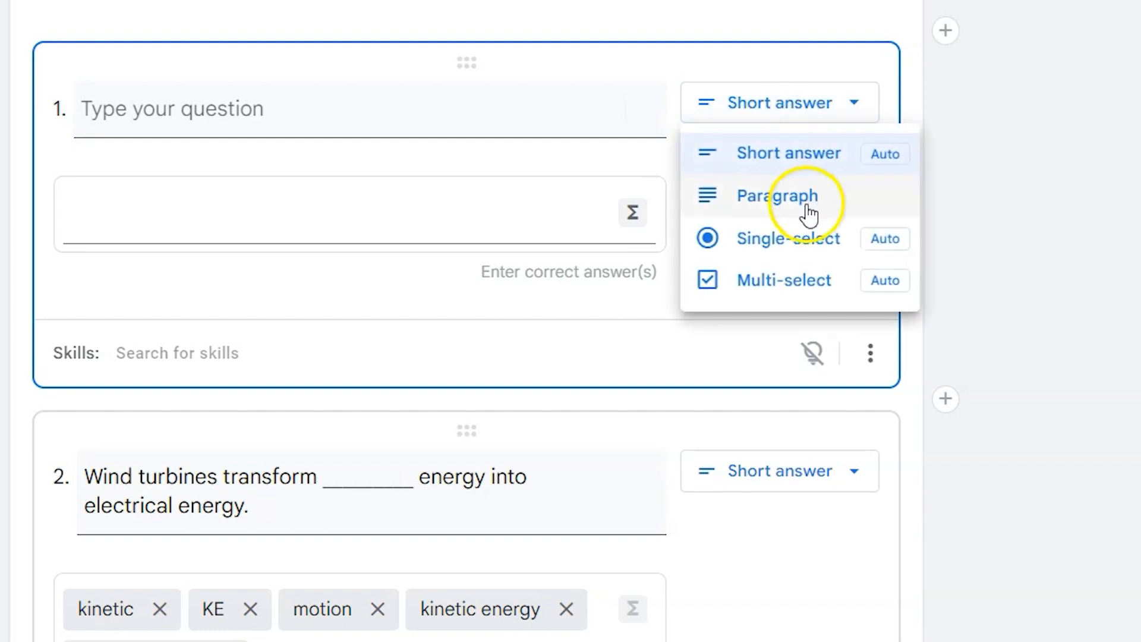
pyautogui.click(777, 194)
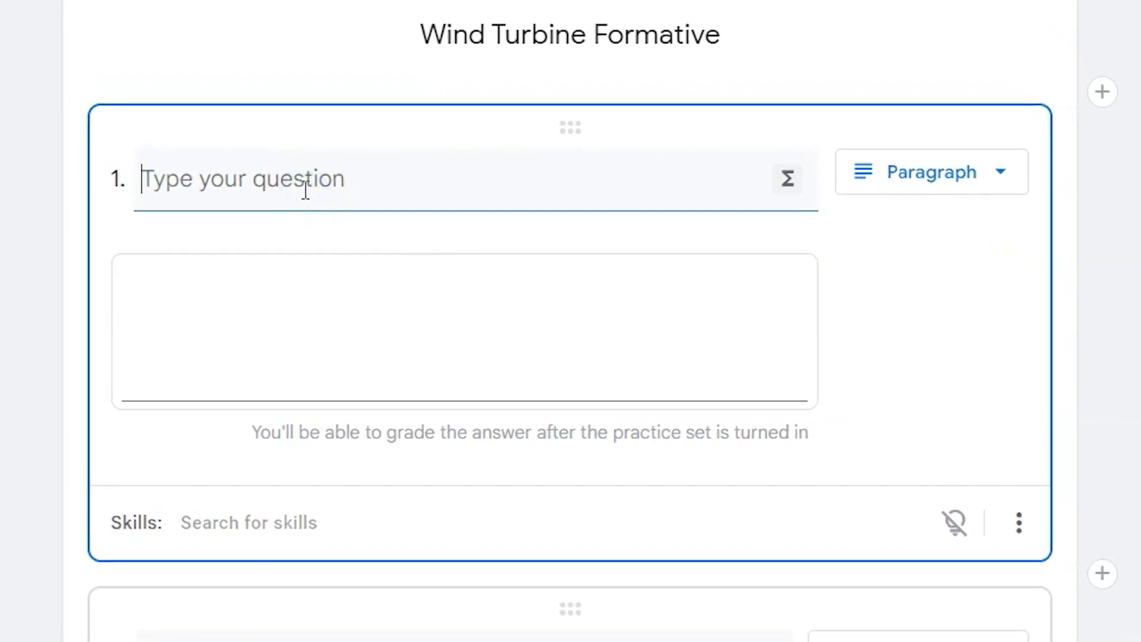
pyautogui.write('Describe the pros and cons of wind turbines.  (1 Each)')
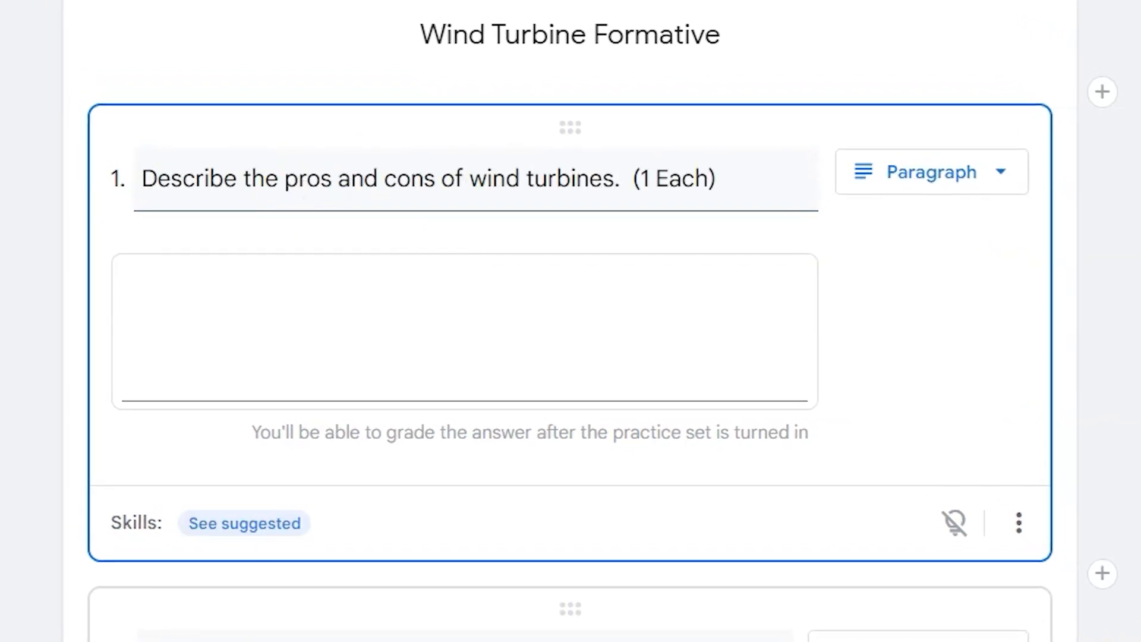
pyautogui.scroll(-3)
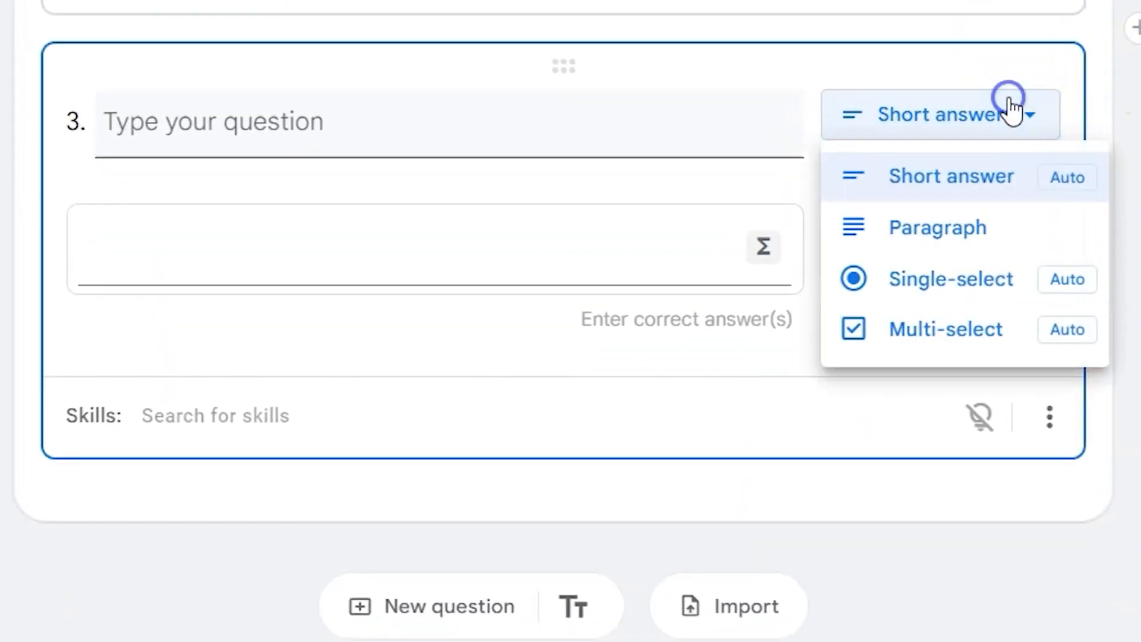
pyautogui.moveTo(968, 288)
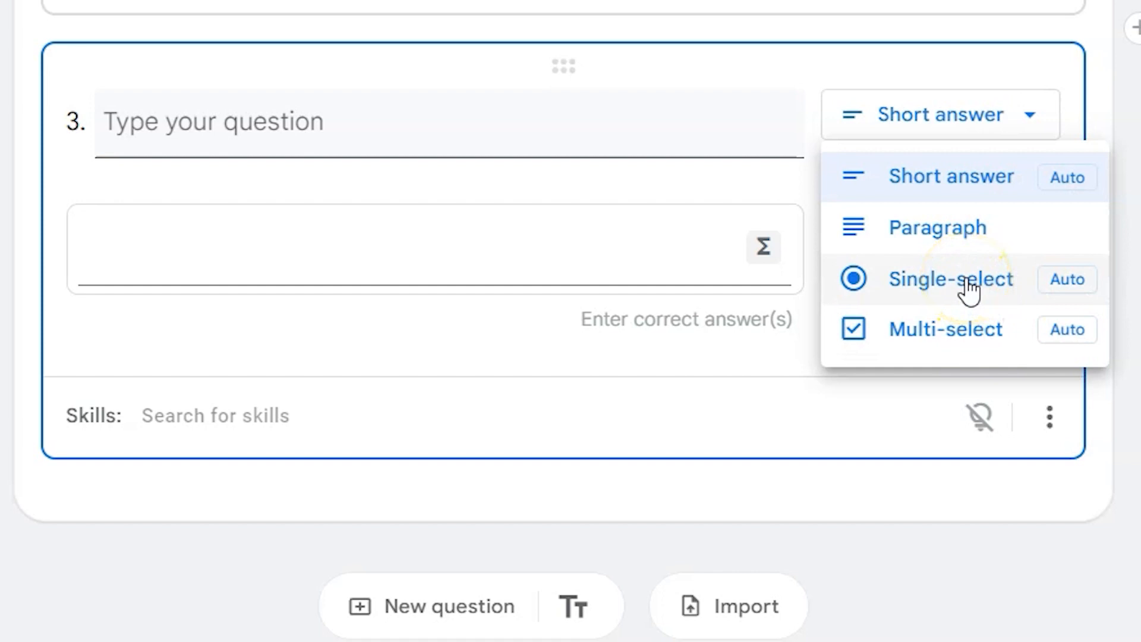
pyautogui.moveTo(960, 338)
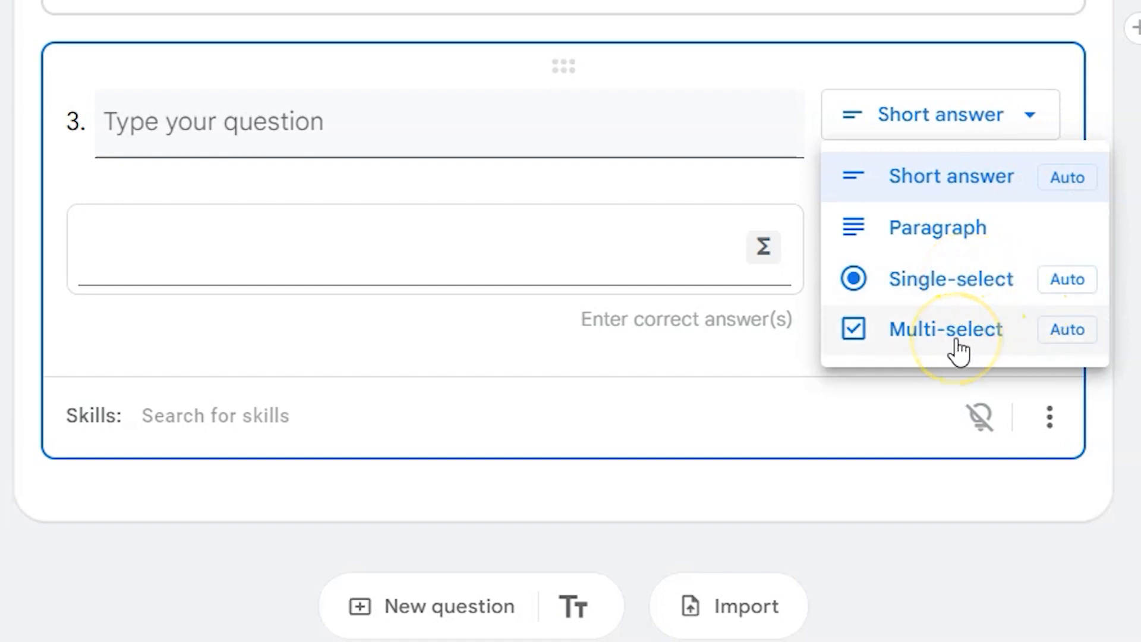
# Make question 3 a single-select on the paperclip energy formula, with GPE = gmx correct
pyautogui.click(950, 279)
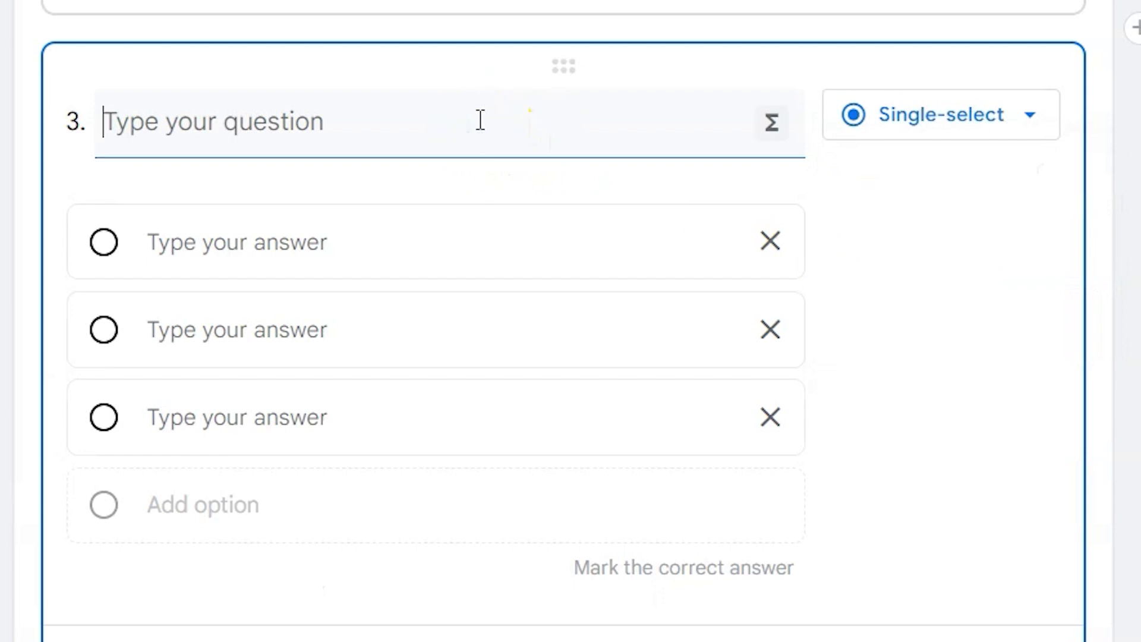
pyautogui.write('Which formula would you use to calculate the amount of energy stored in a mass of paperclips held off the ground?')
pyautogui.click(435, 417)
pyautogui.write('EPE = 1/2 k')
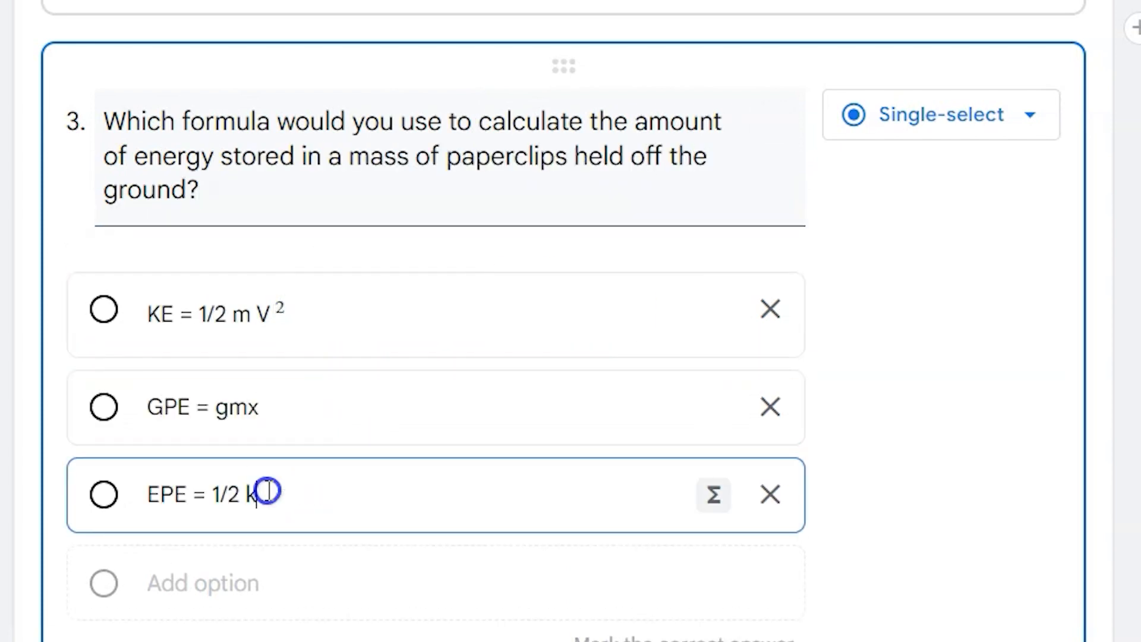
pyautogui.write('x^2')
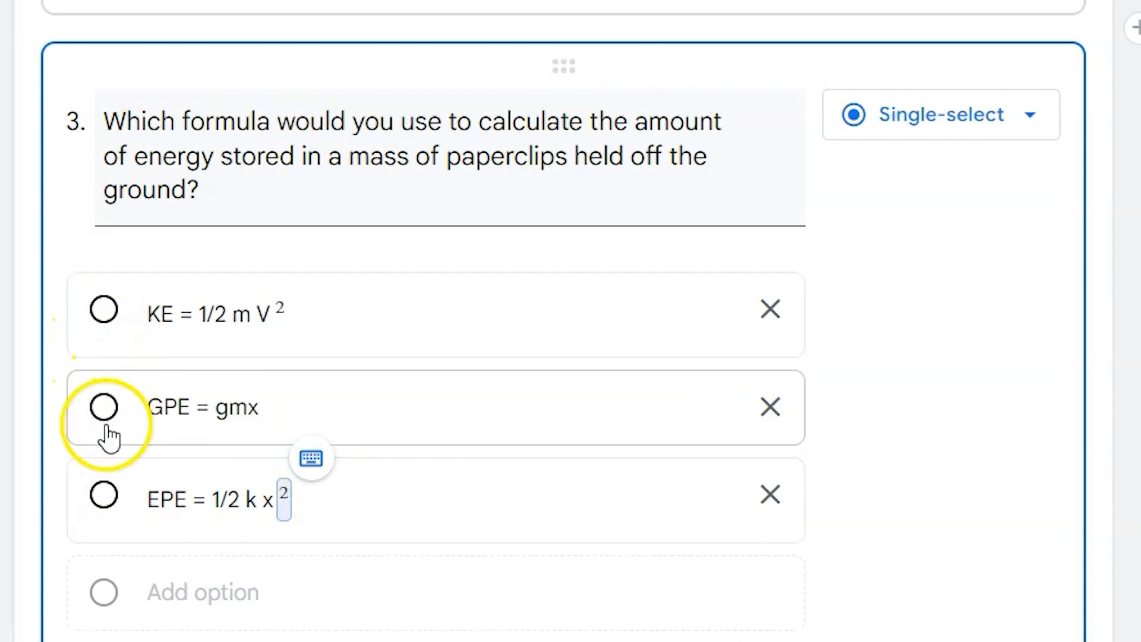
pyautogui.click(104, 405)
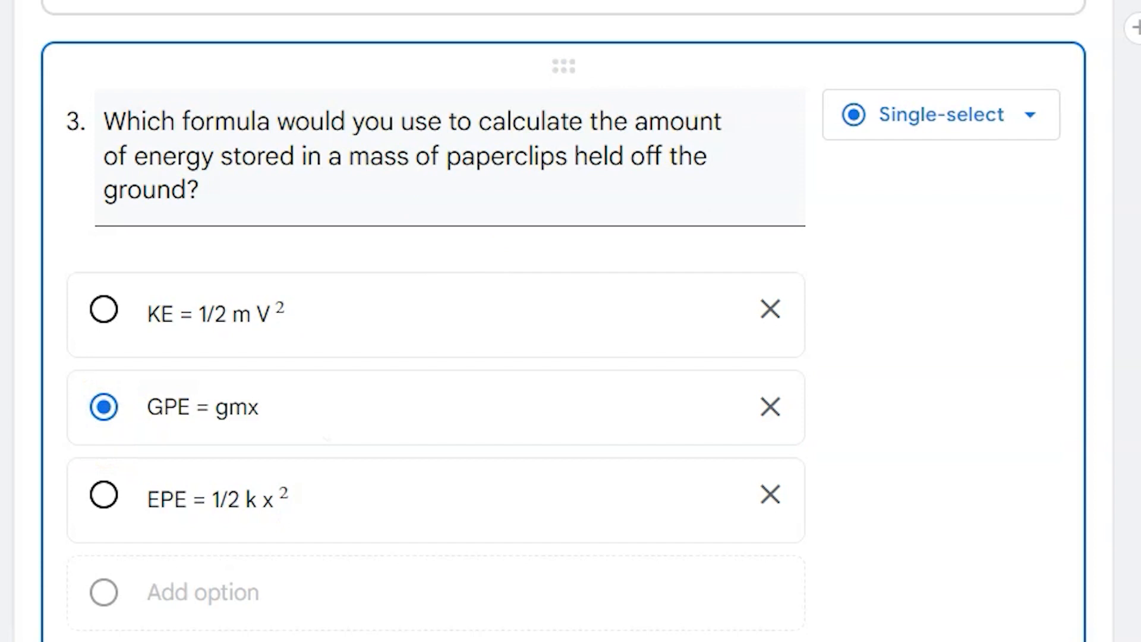
pyautogui.scroll(-3)
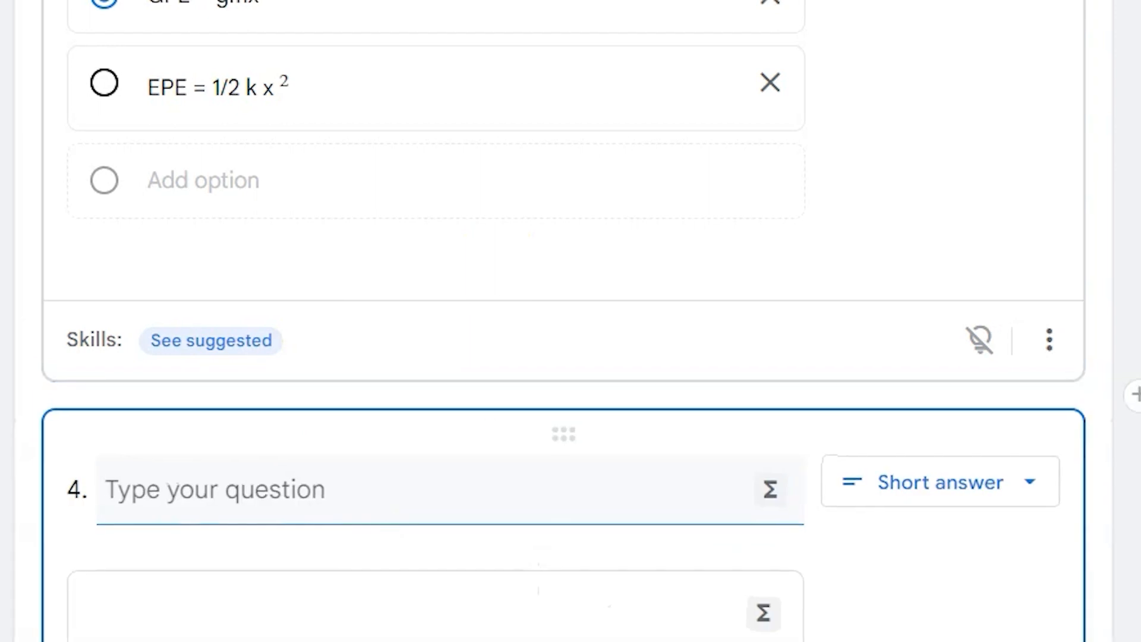
# Make question 4 a multi-select on energy dissipation, marking Sound and Thermal correct
pyautogui.scroll(-3)
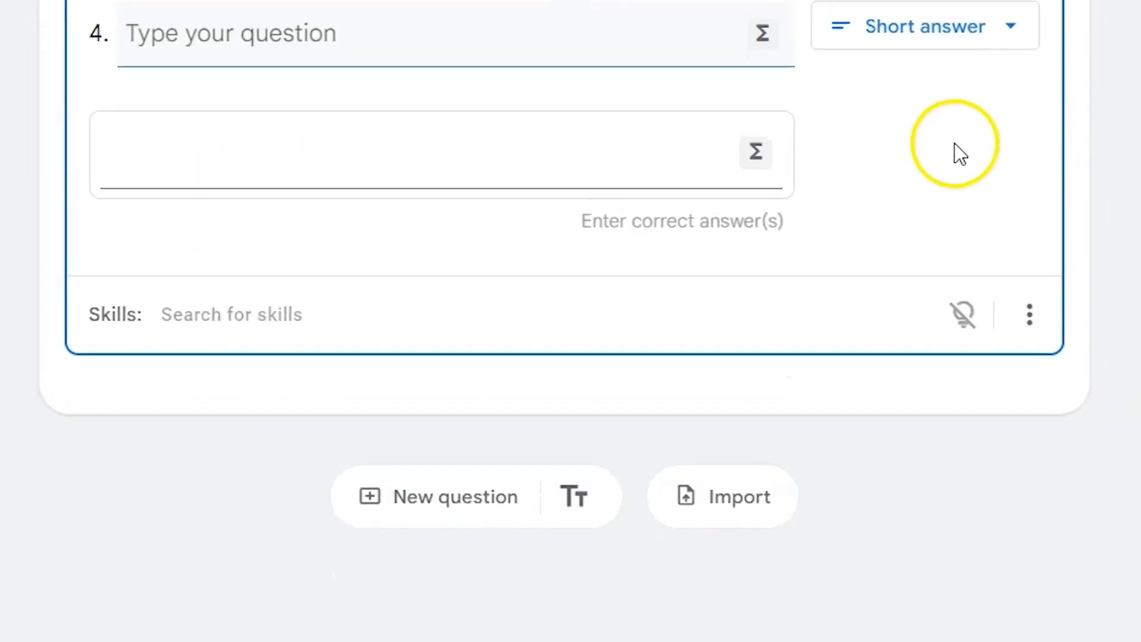
pyautogui.click(923, 26)
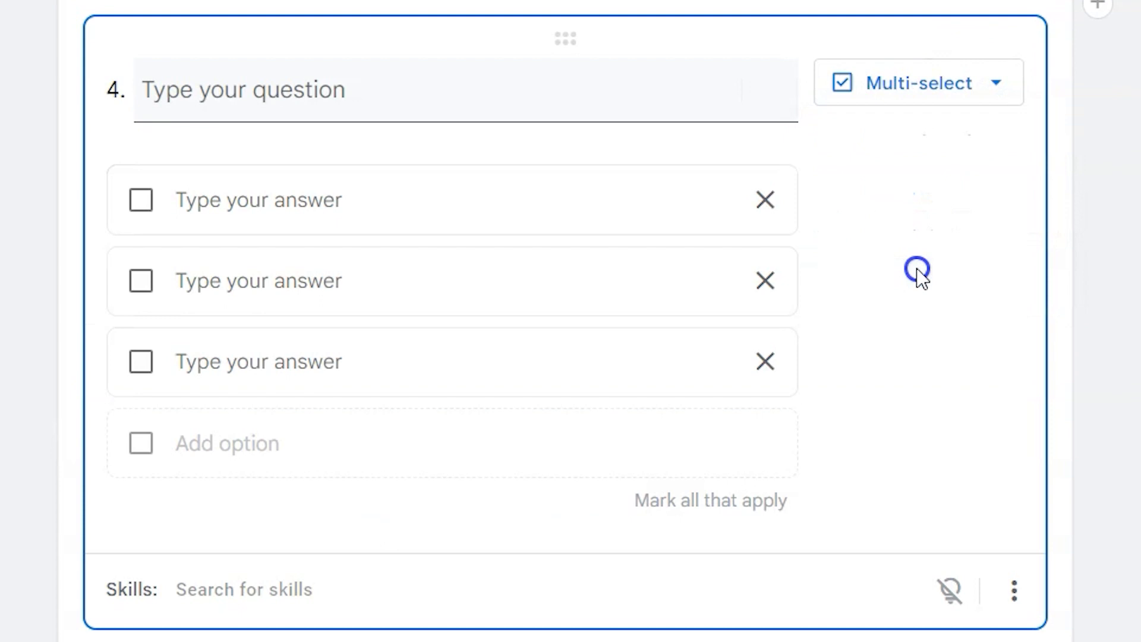
pyautogui.write('Which forms of energy contribute to the dissipation of energ')
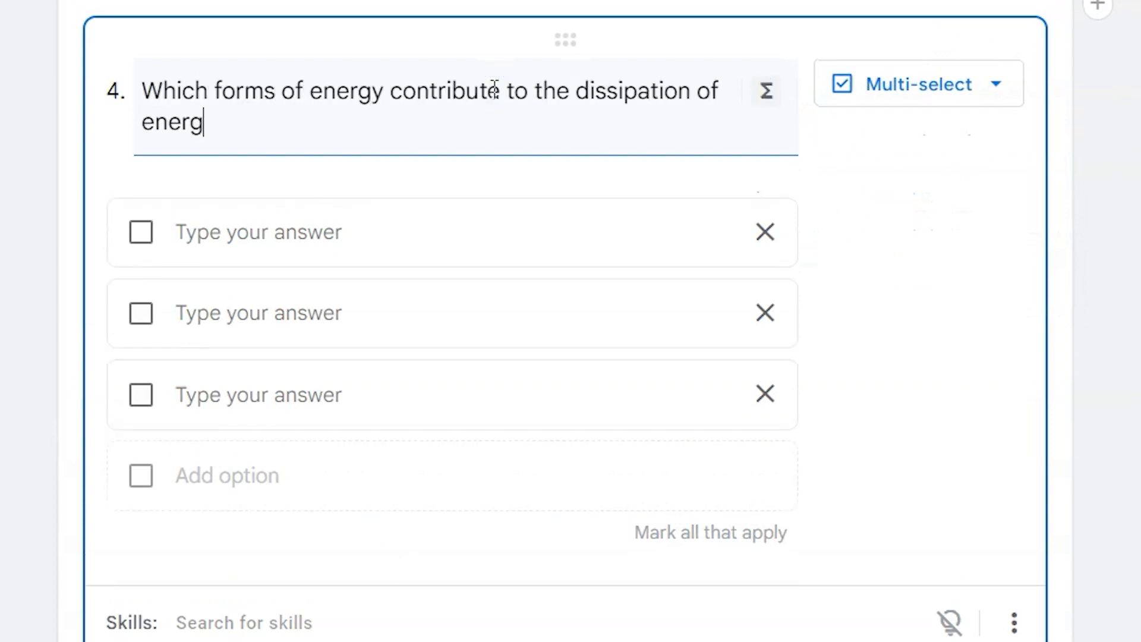
pyautogui.write('Gravitational')
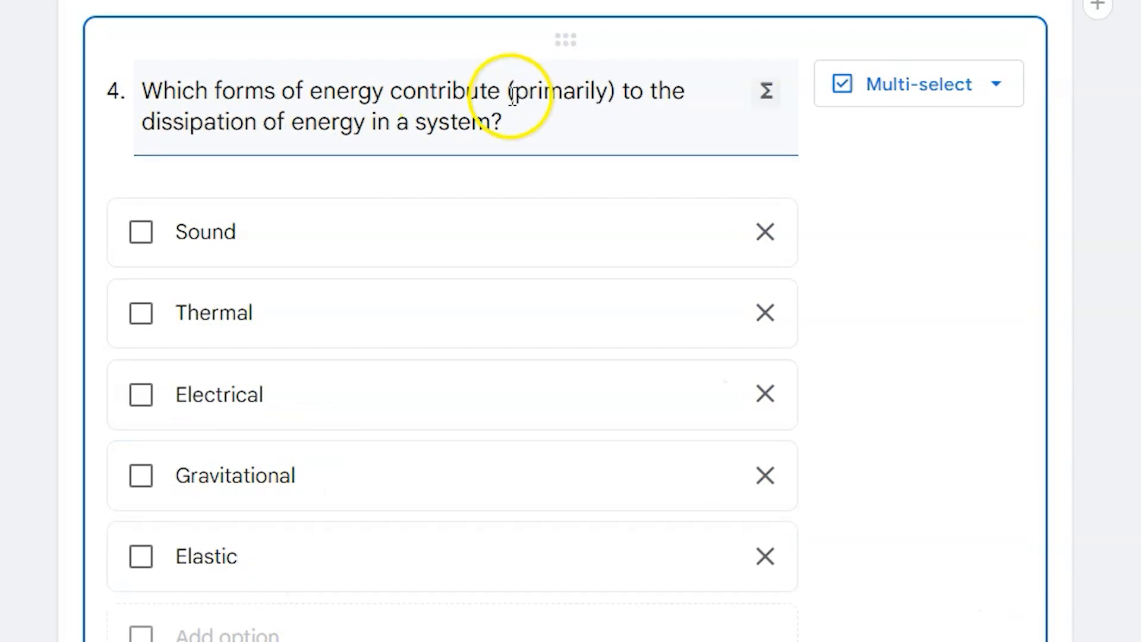
pyautogui.click(141, 231)
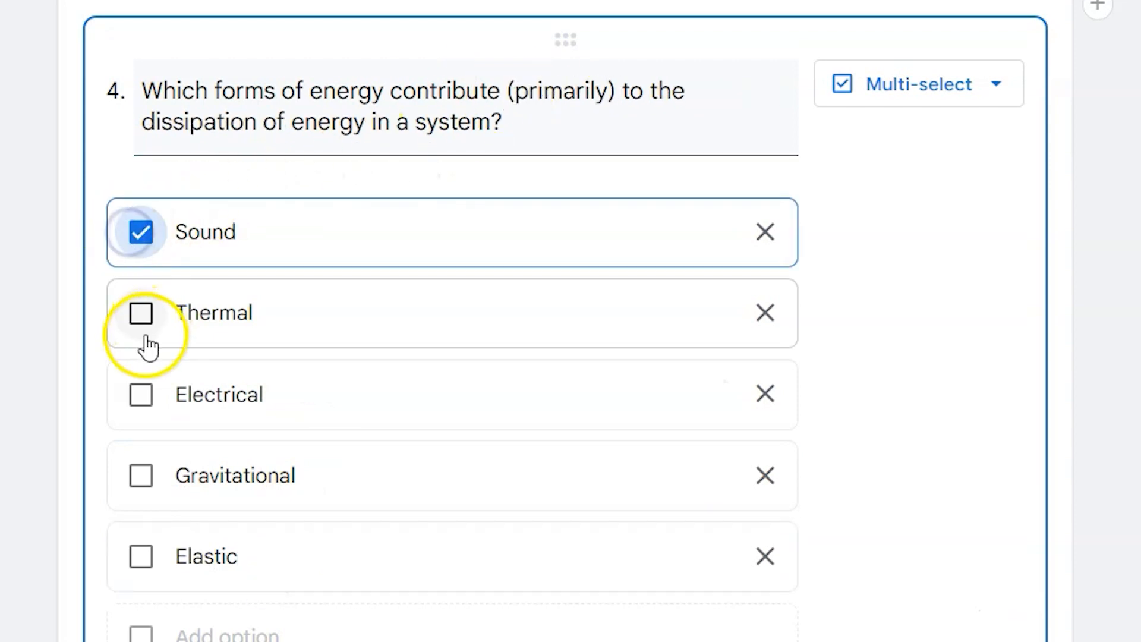
pyautogui.click(139, 313)
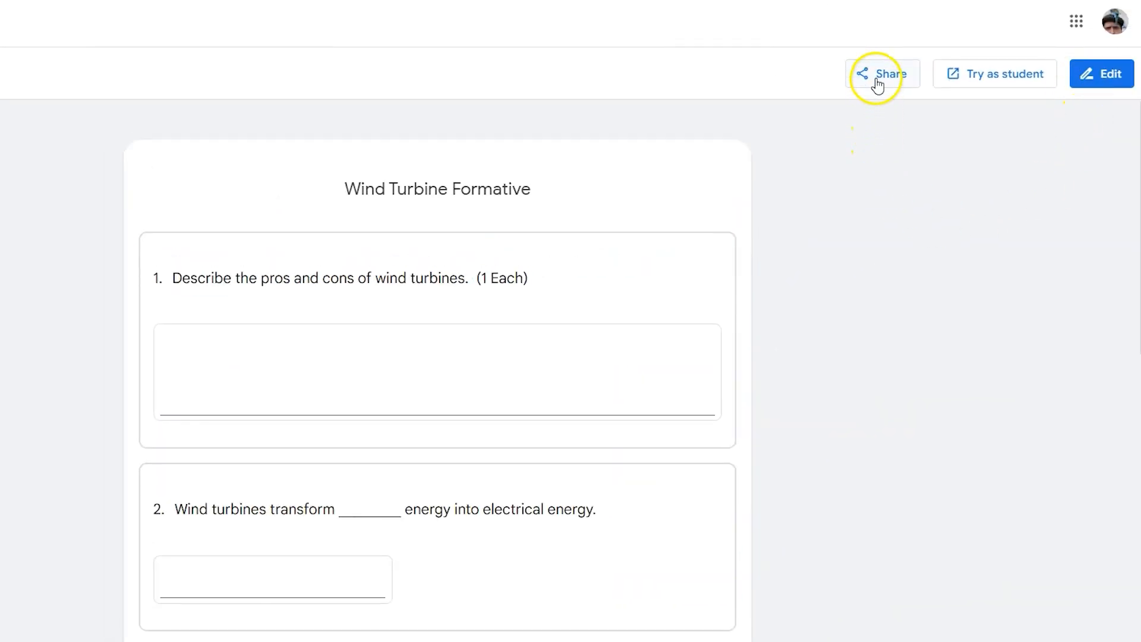
# Turn on link sharing for the practice set, then return to editing
pyautogui.click(881, 73)
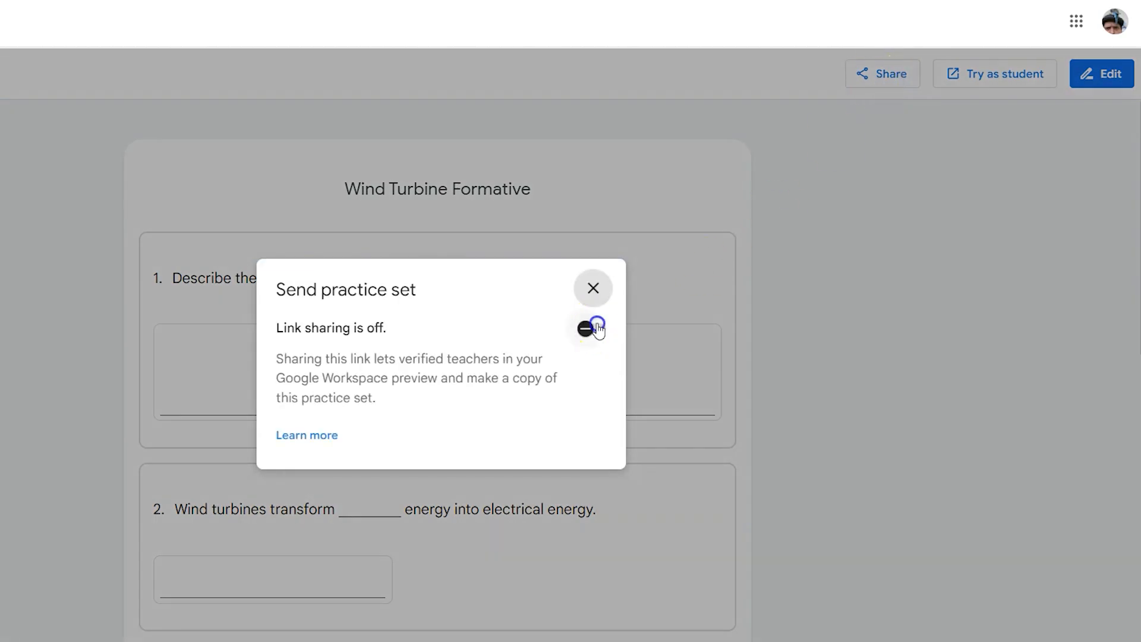
pyautogui.click(591, 328)
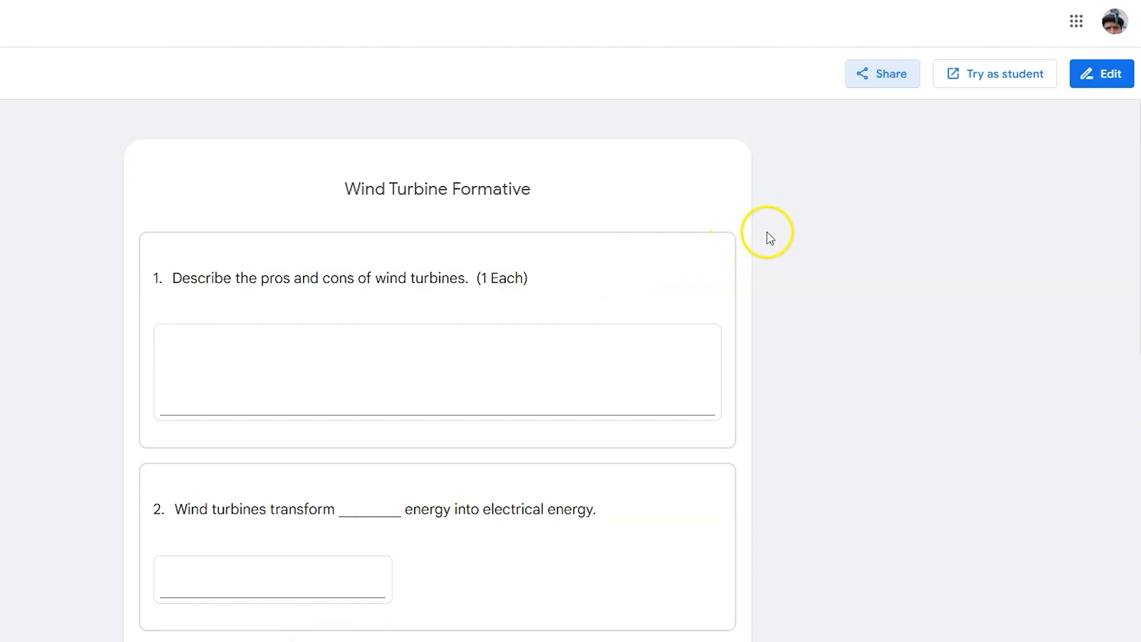
pyautogui.moveTo(1020, 139)
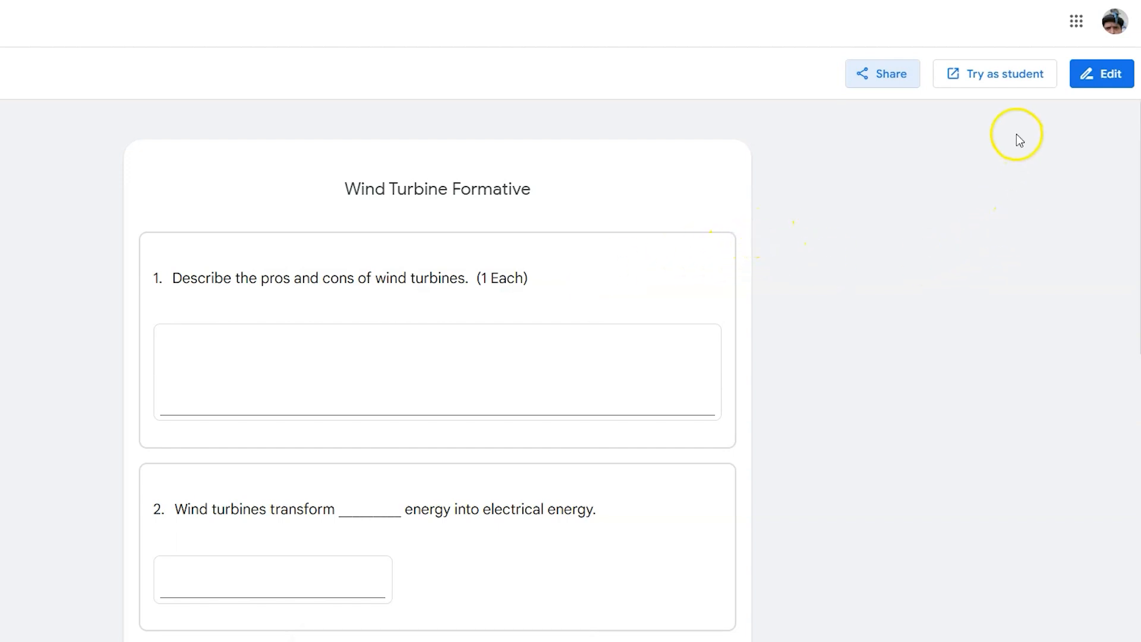
pyautogui.click(994, 74)
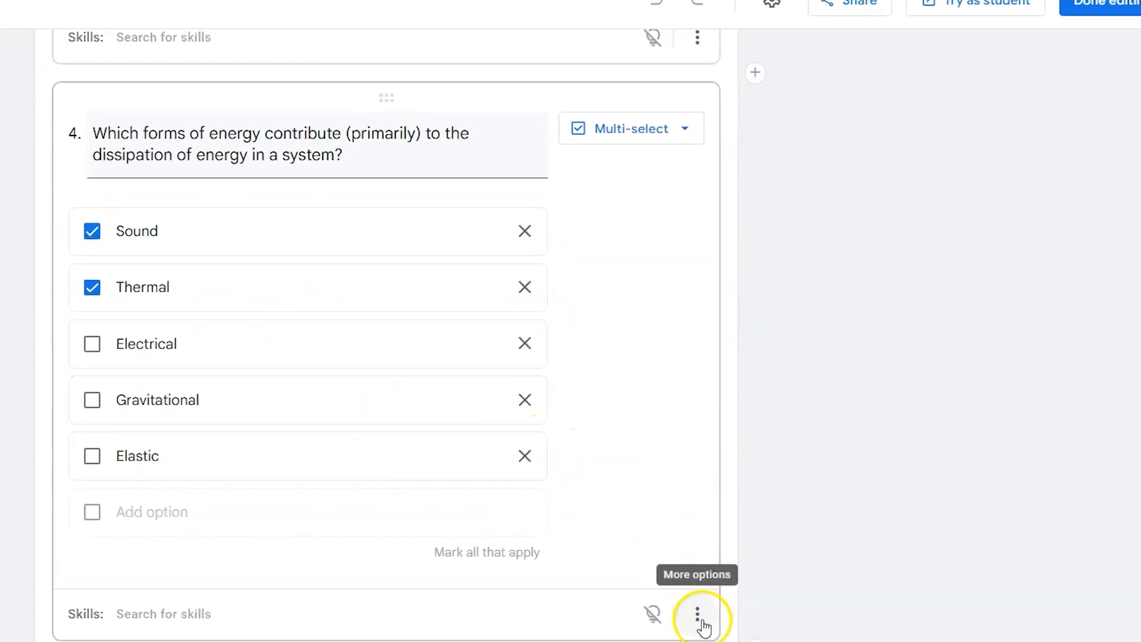
# Duplicate question 4, remove the copy, and finish editing the Wind Turbine Formative
pyautogui.click(697, 612)
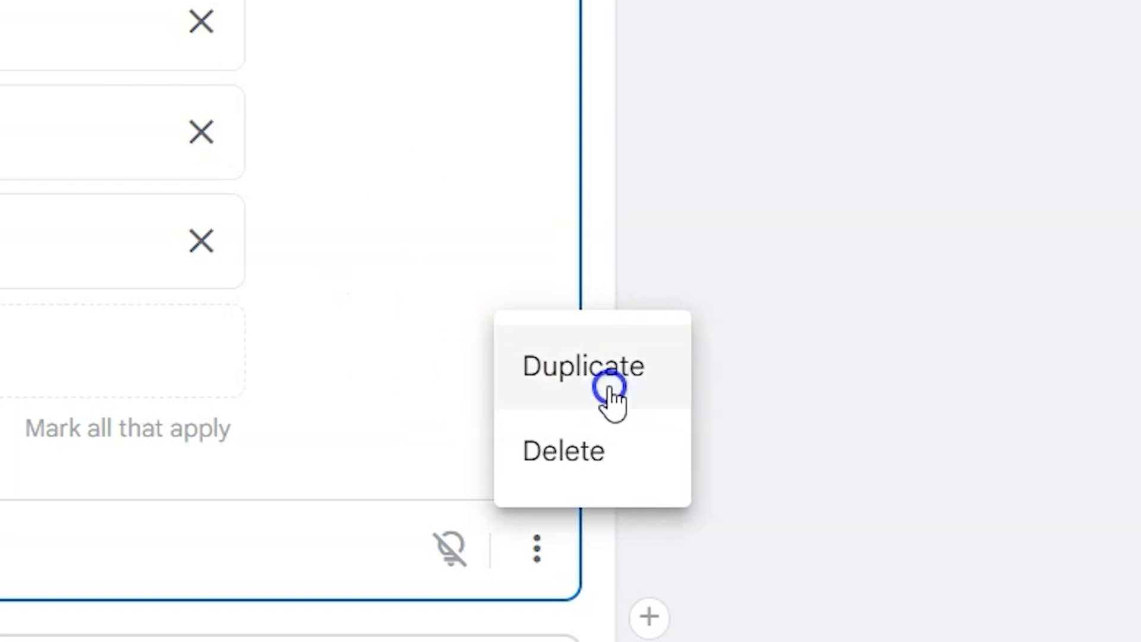
pyautogui.click(583, 366)
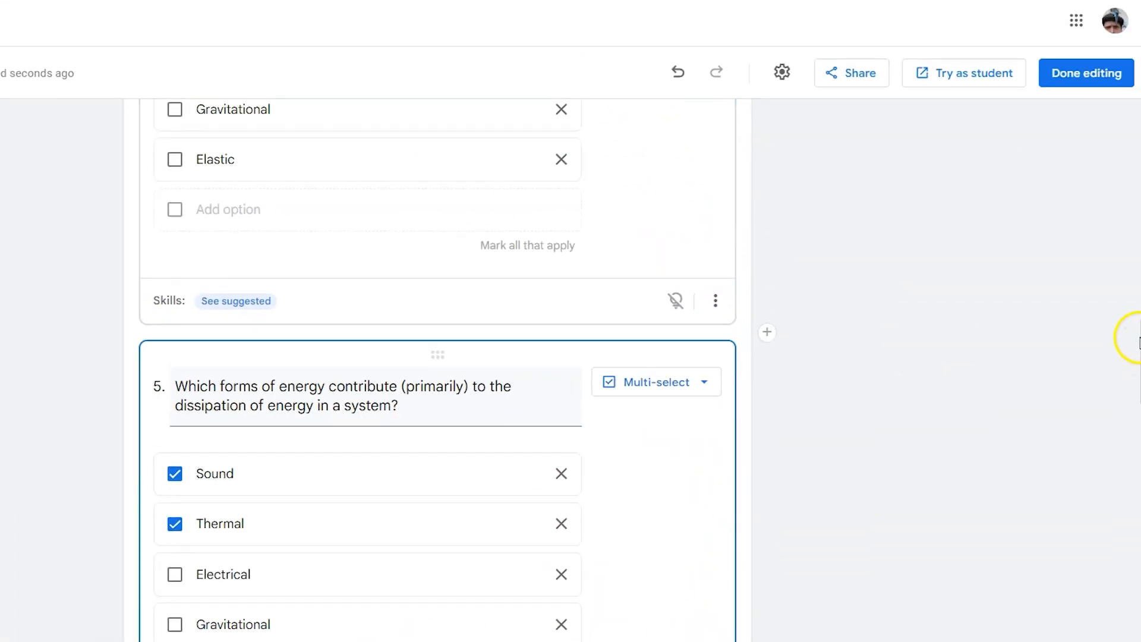
pyautogui.scroll(-3)
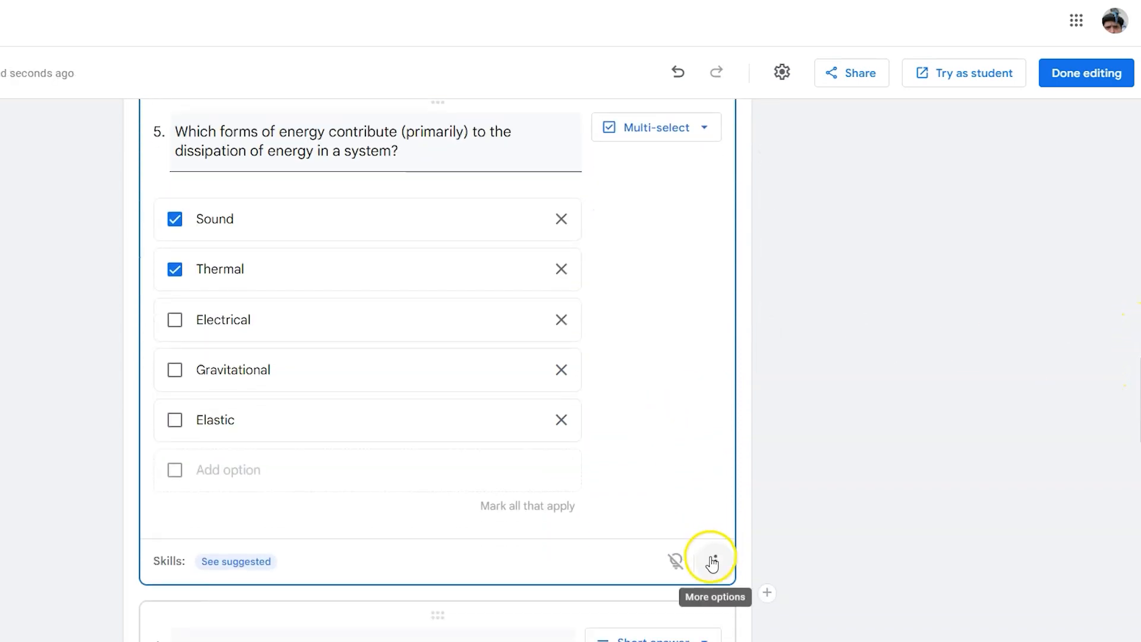
pyautogui.click(714, 561)
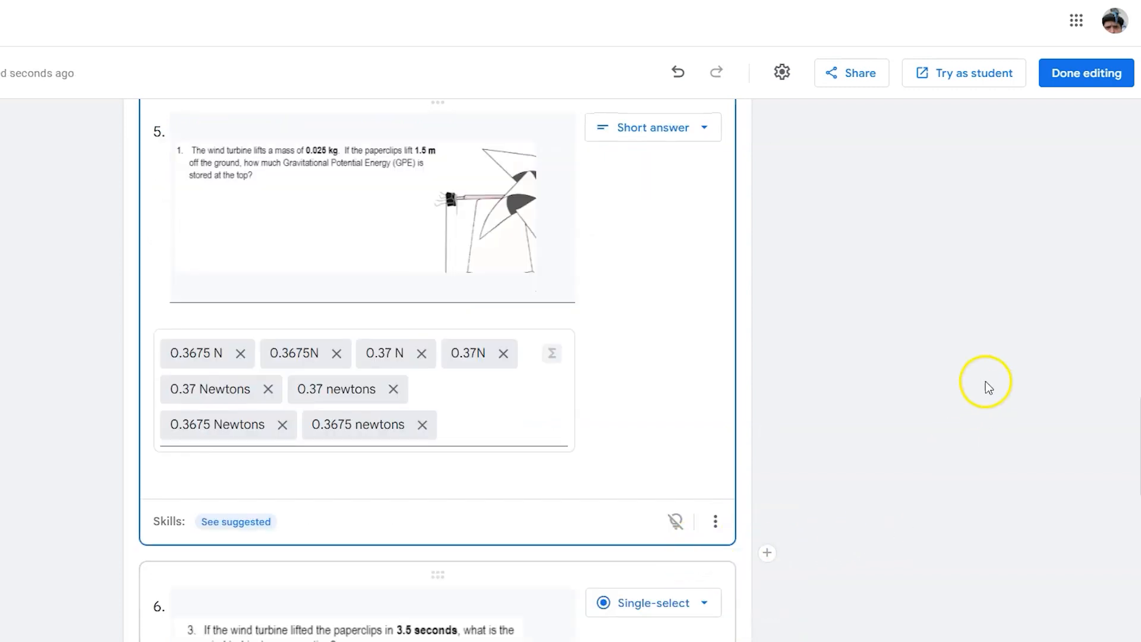
pyautogui.click(1085, 72)
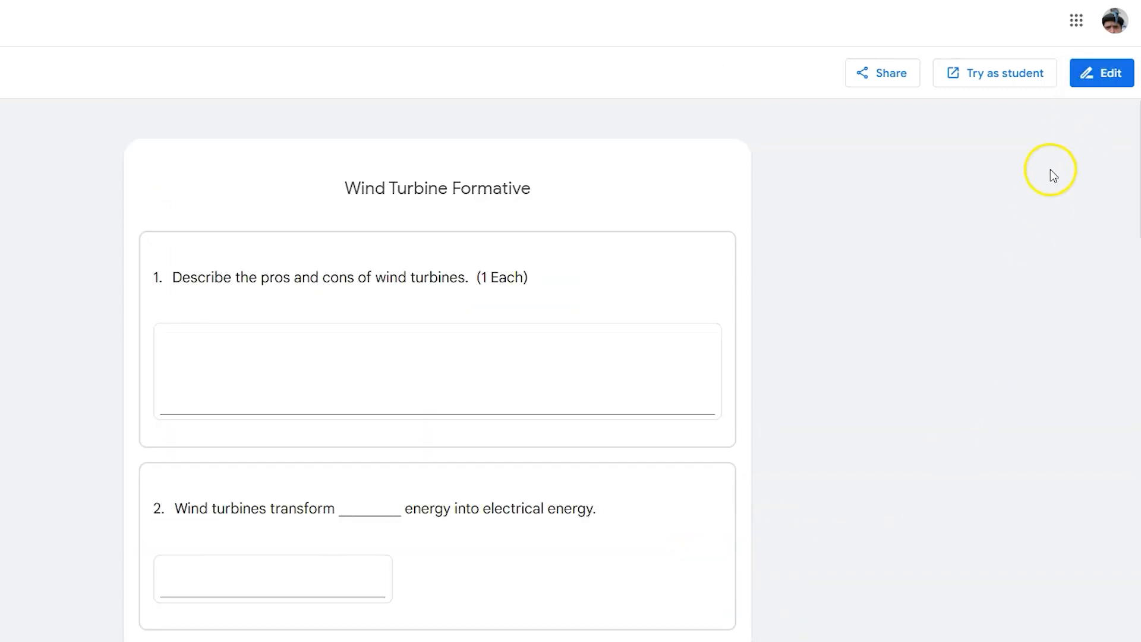